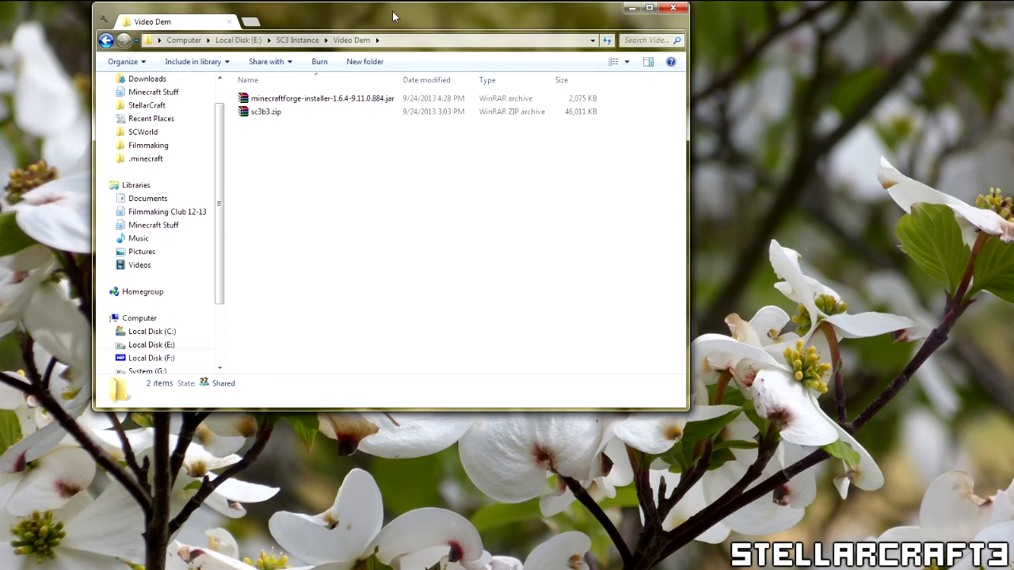
Run the Forge installer beside sc3b3.zip and install the Forge 9.11.0.884 client.
drag(388, 16, 435, 79)
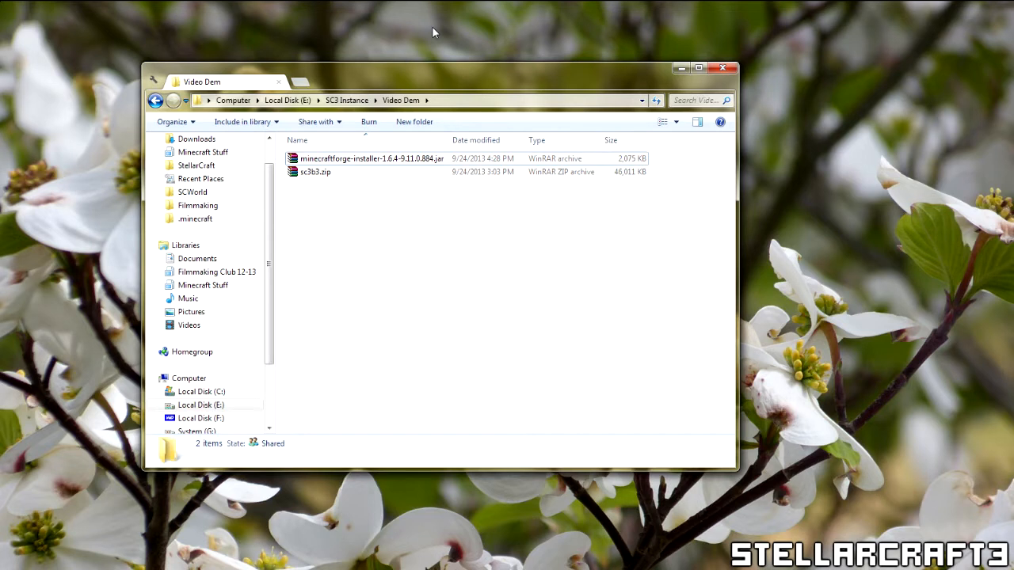
click(316, 172)
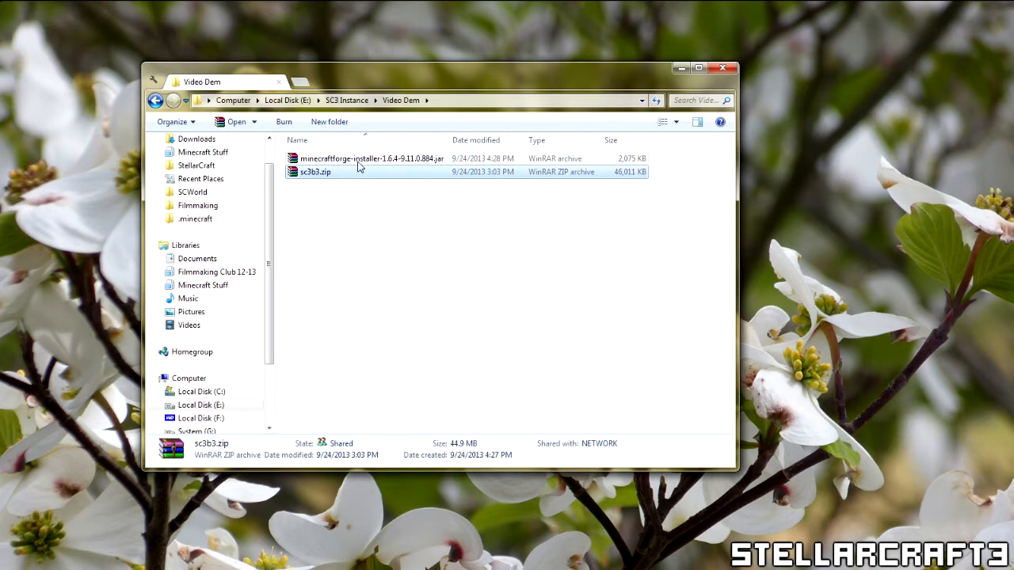
click(371, 159)
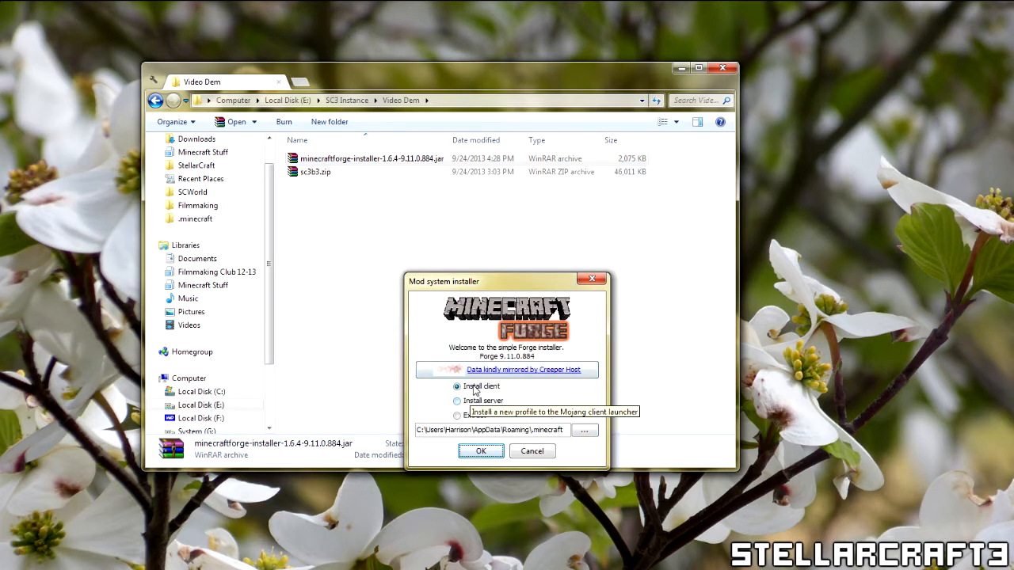
click(480, 451)
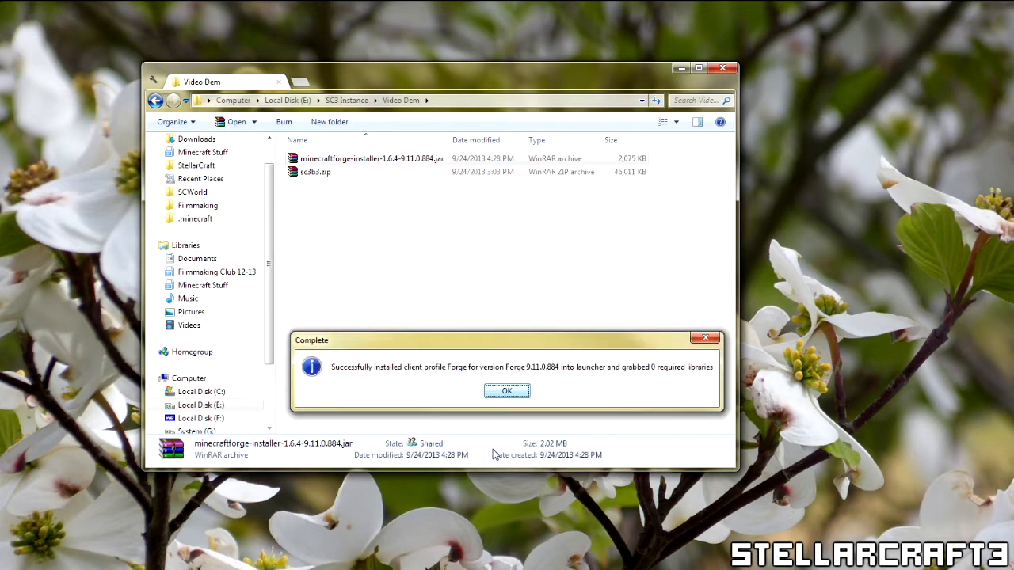
click(507, 390)
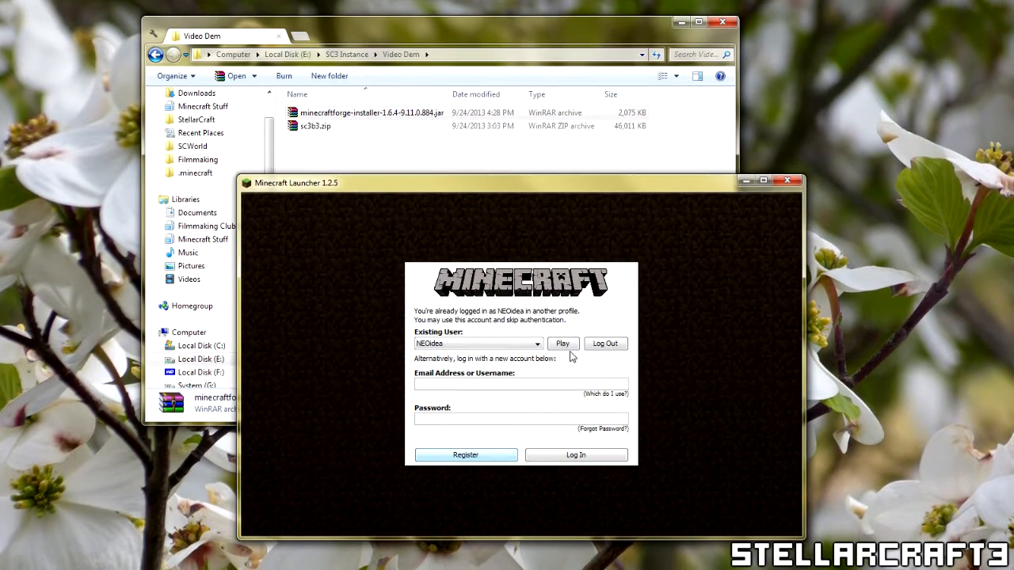
Continue past the login screen with the already logged-in account.
click(563, 343)
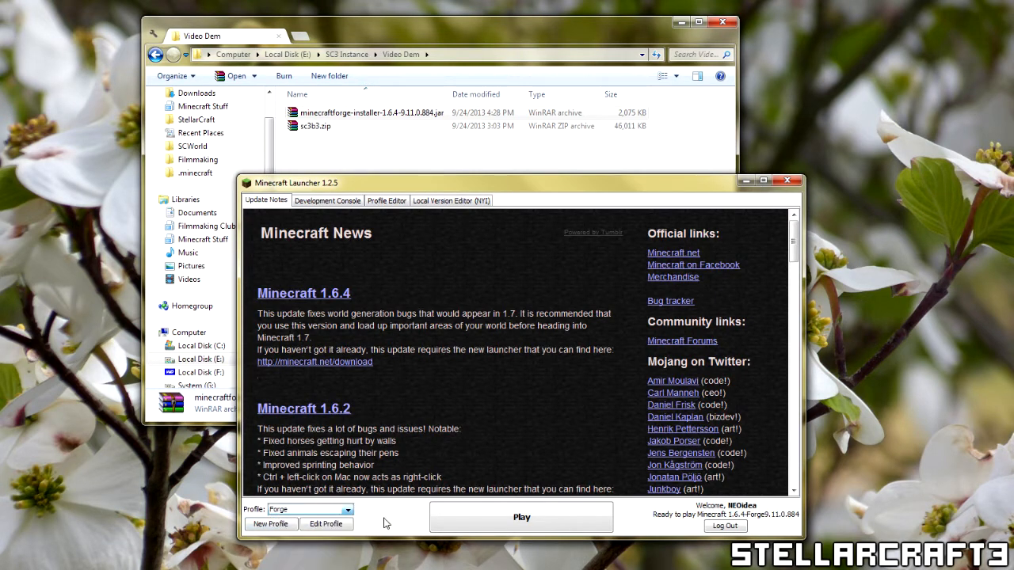
mouse_move(350, 528)
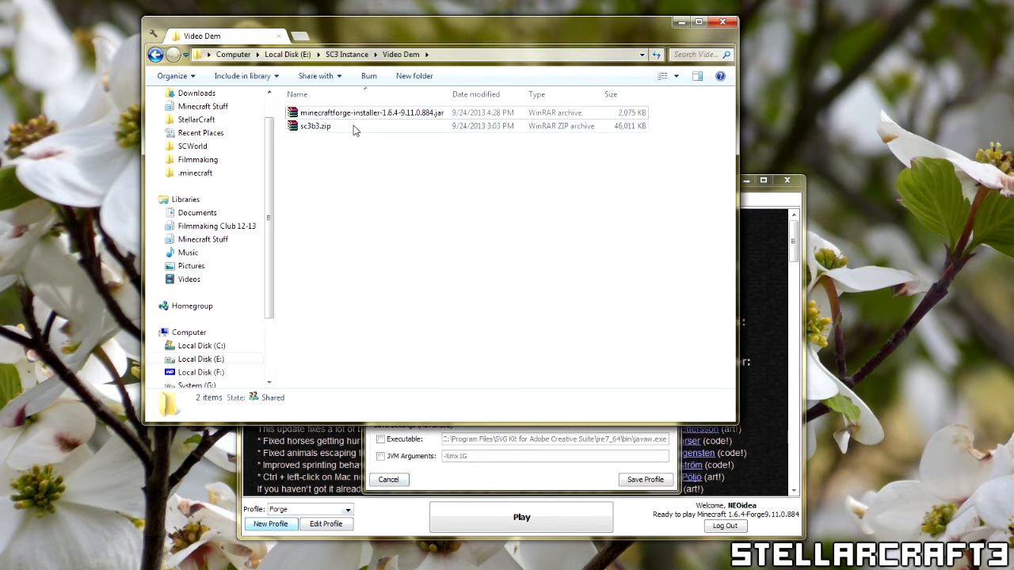
Extract sc3b3.zip into Video Dem and open the 'Point your MC instance to this' folder.
right_click(316, 126)
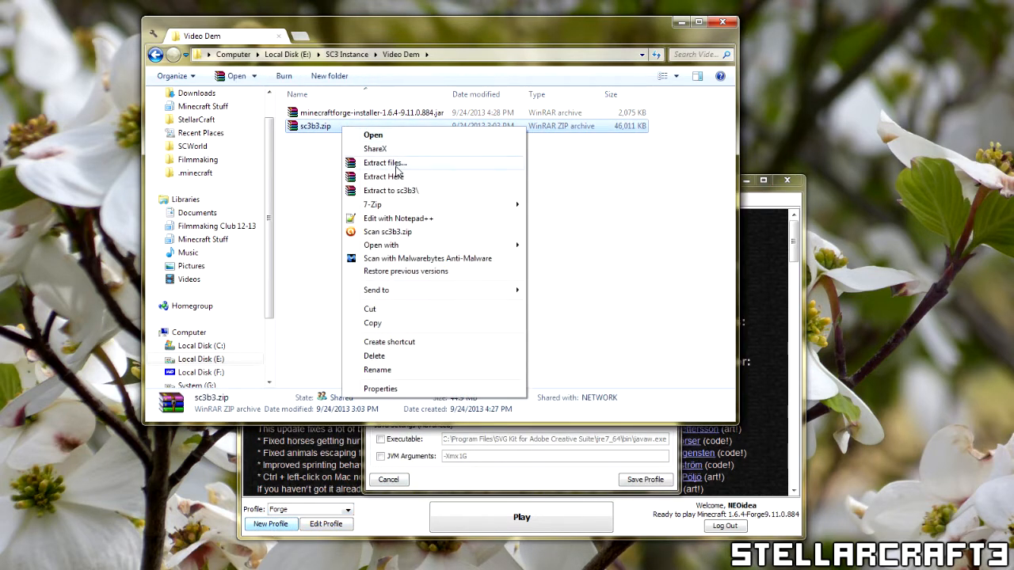
click(314, 126)
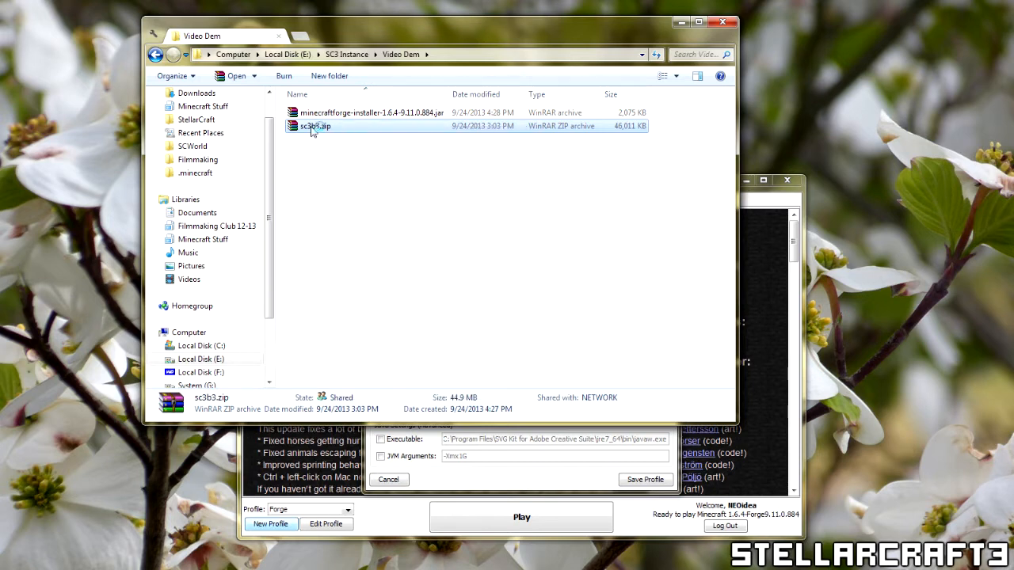
double_click(313, 126)
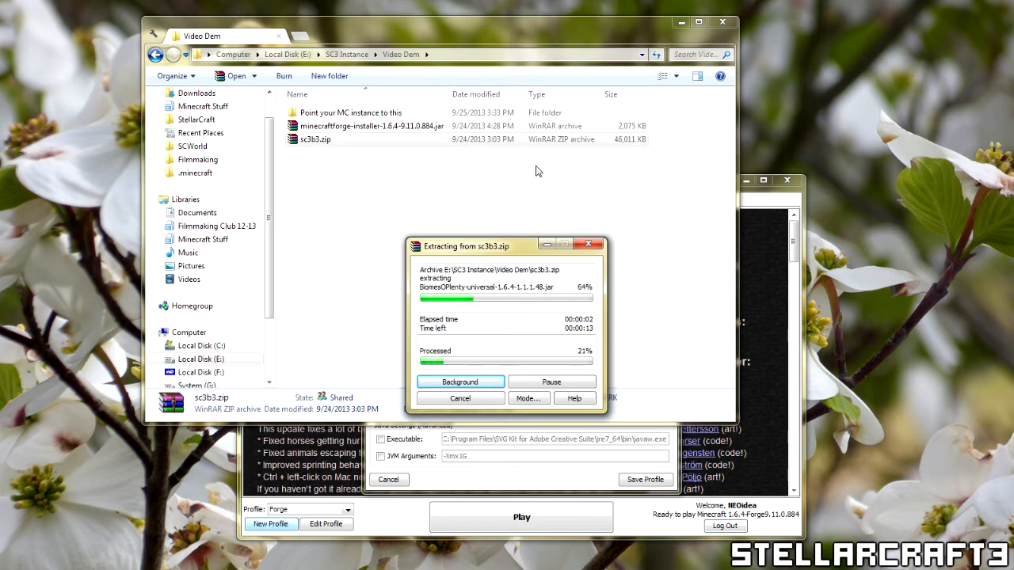
click(350, 112)
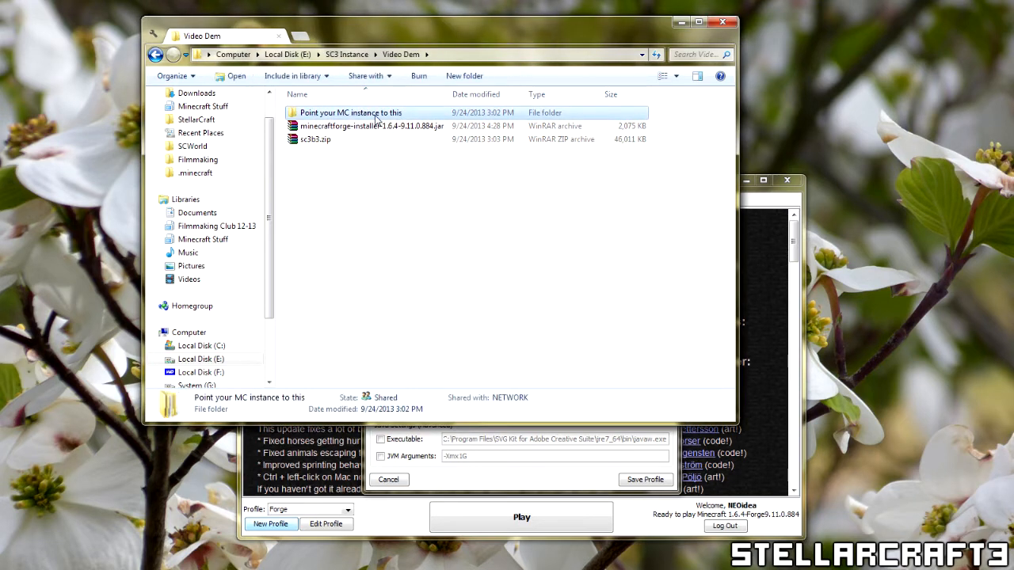
double_click(348, 112)
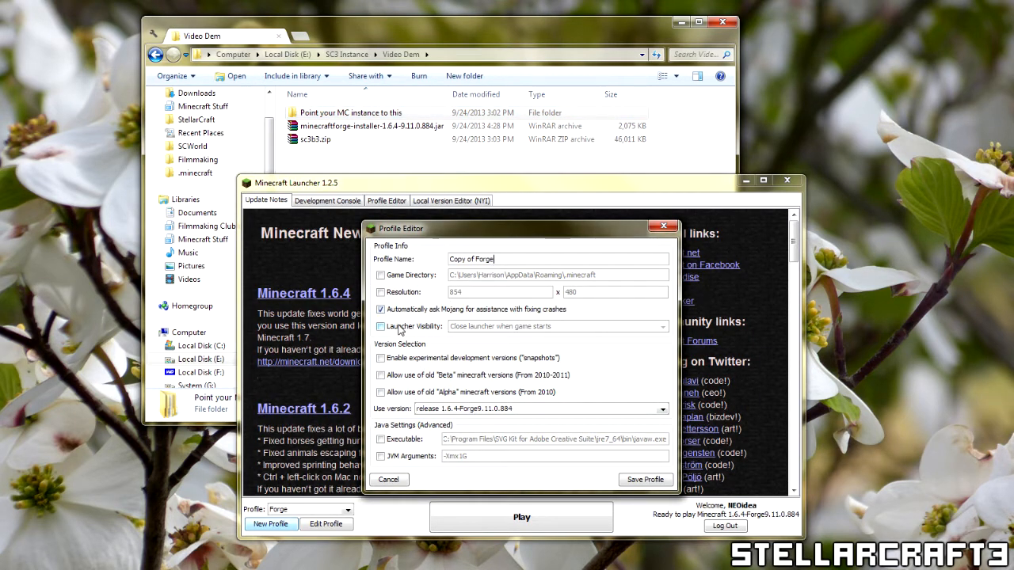
Set the profile's game directory to 'E:\SC3 Instance\Video Dem\Point your MC instance to this' and save.
click(381, 275)
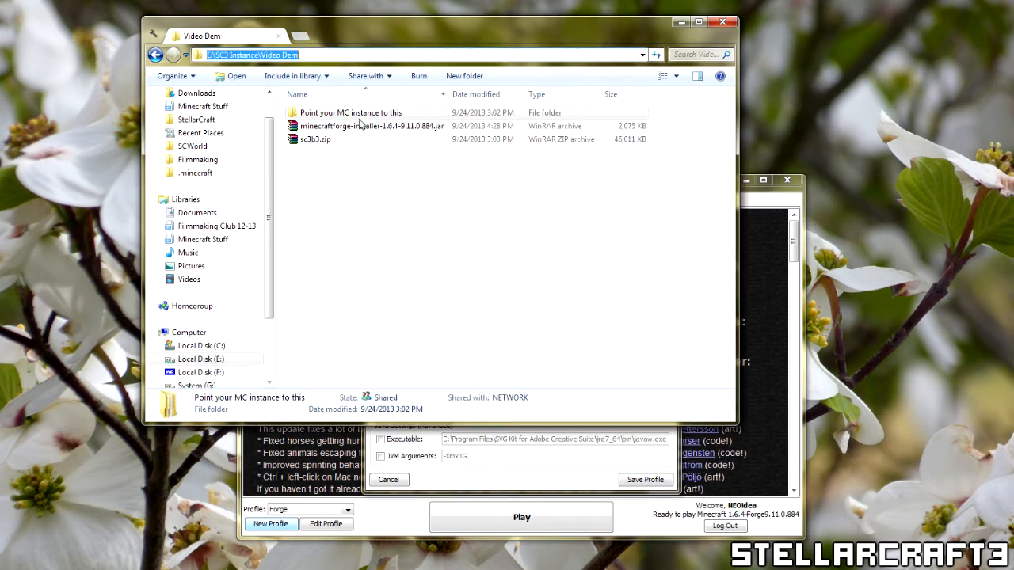
double_click(347, 113)
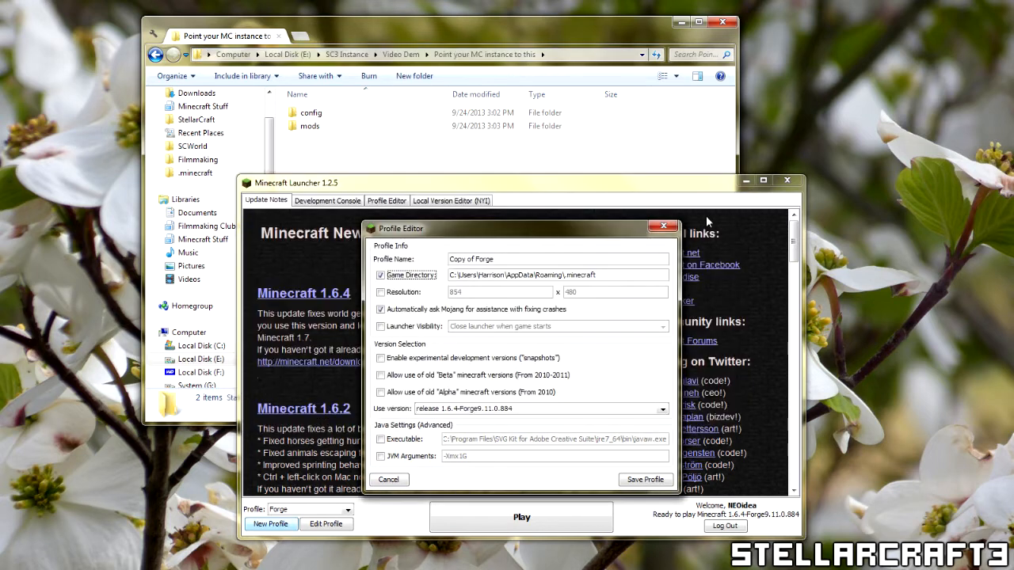
text(E:\SC3 Instance\Video Dem\Point your MC instance to this)
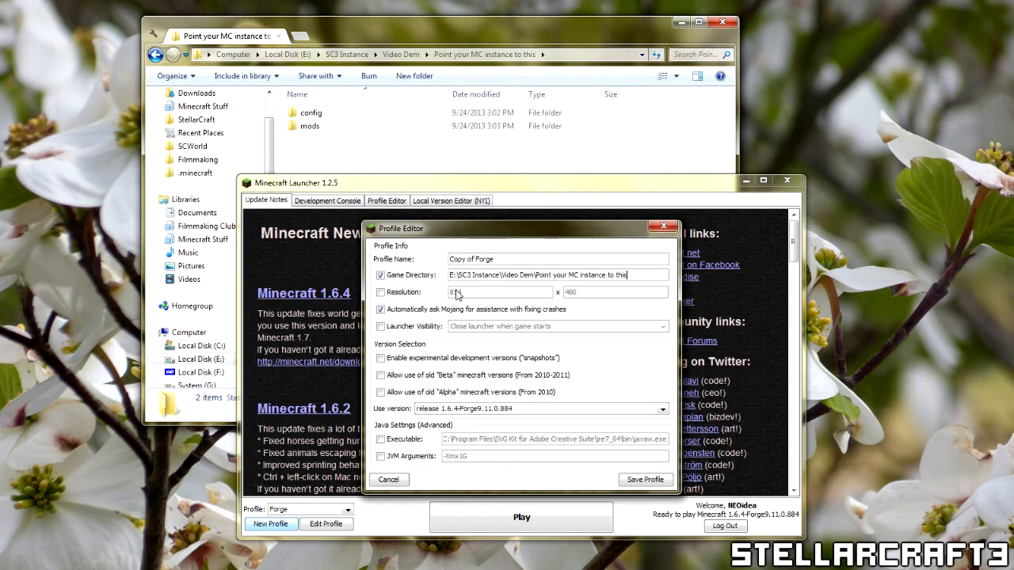
text(854)
click(557, 259)
text(StellarCraft 3 test)
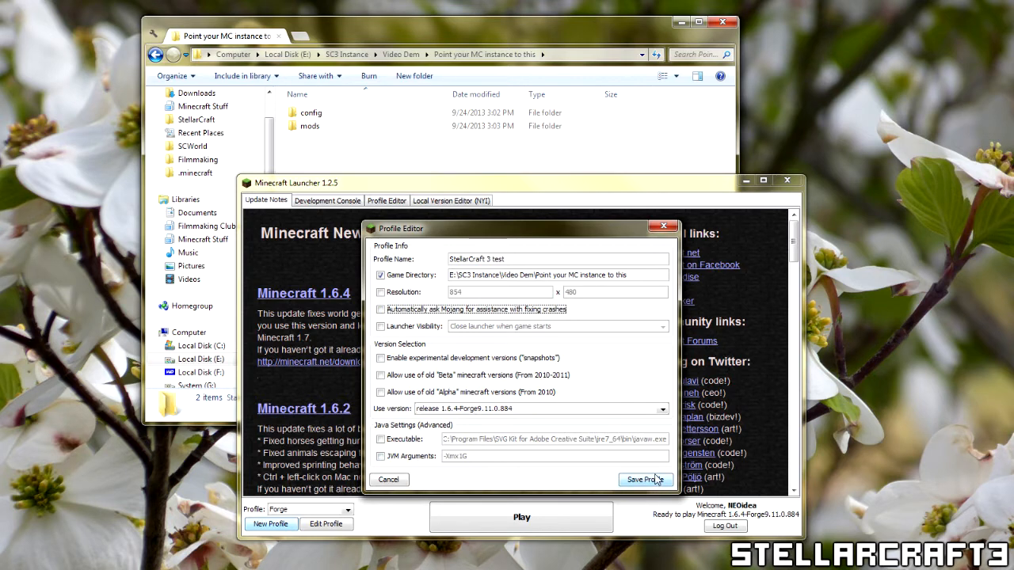
click(656, 410)
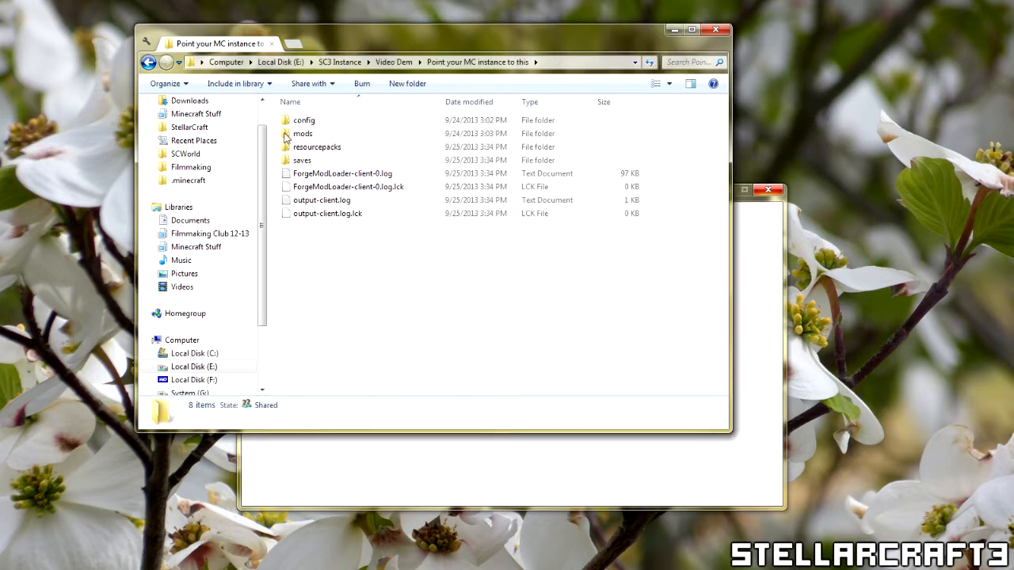
mouse_move(302, 133)
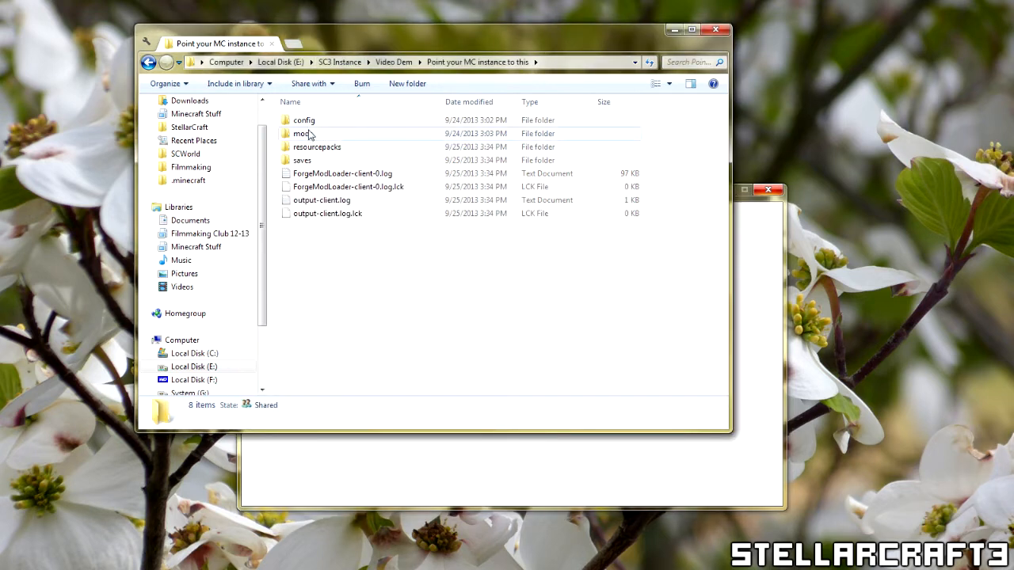
mouse_move(334, 155)
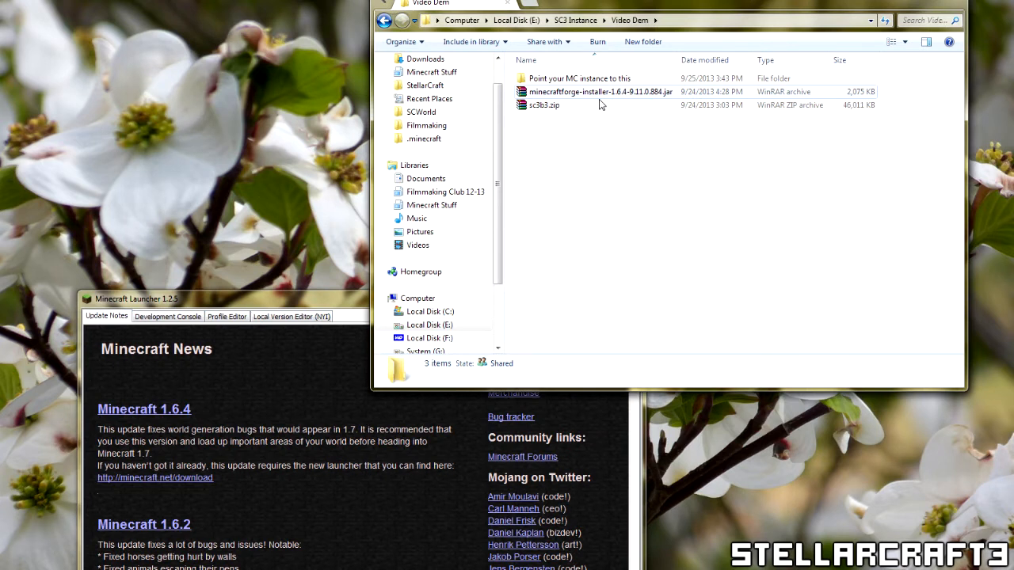
click(590, 91)
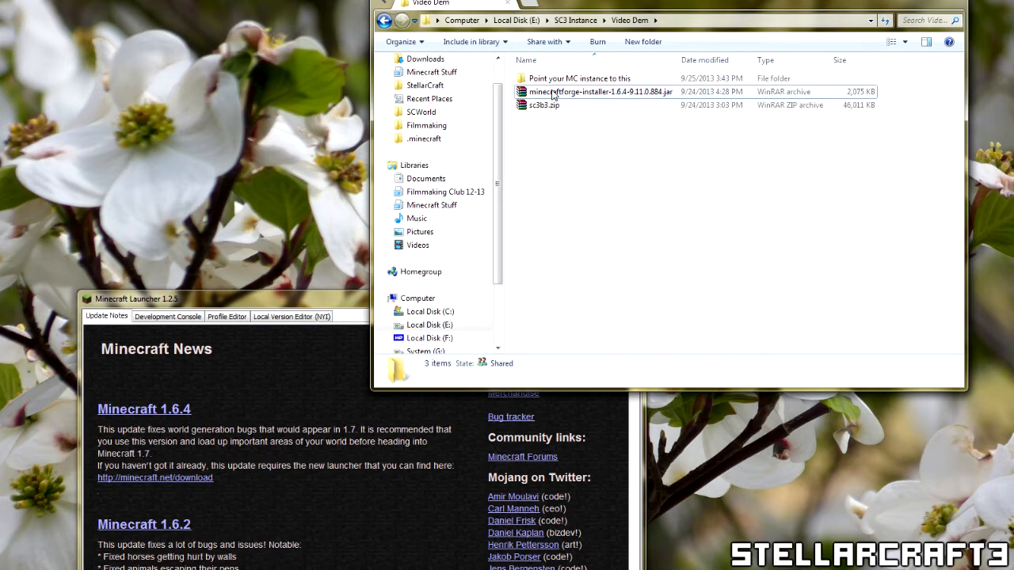
click(585, 91)
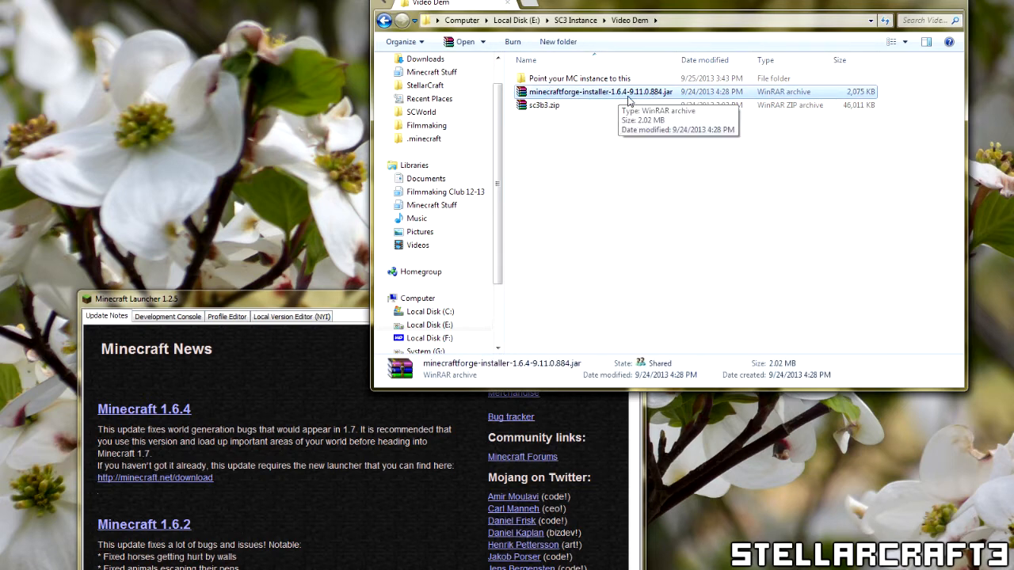
right_click(600, 91)
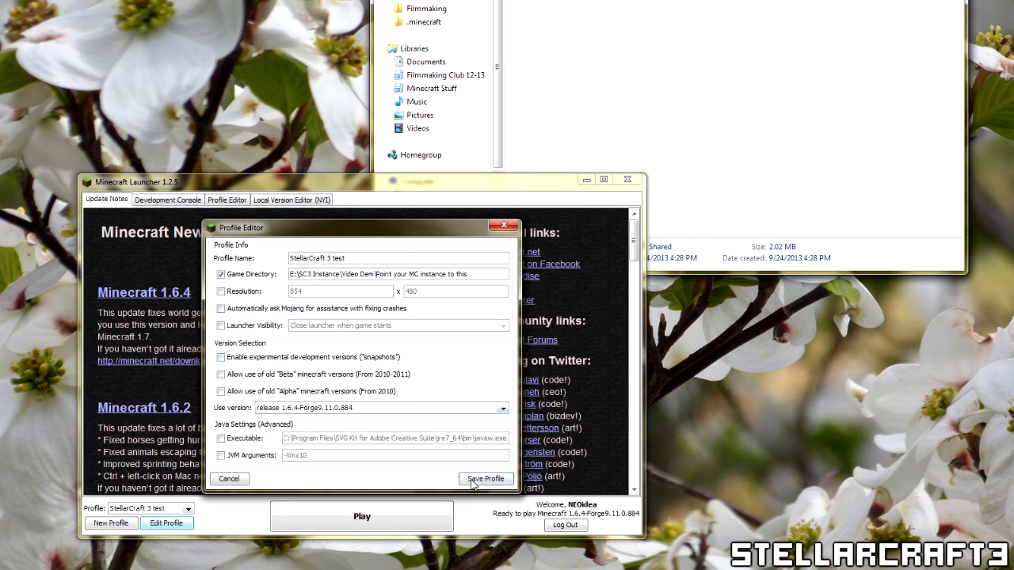
Save the StellarCraft 3 test profile in the Profile Editor.
click(487, 478)
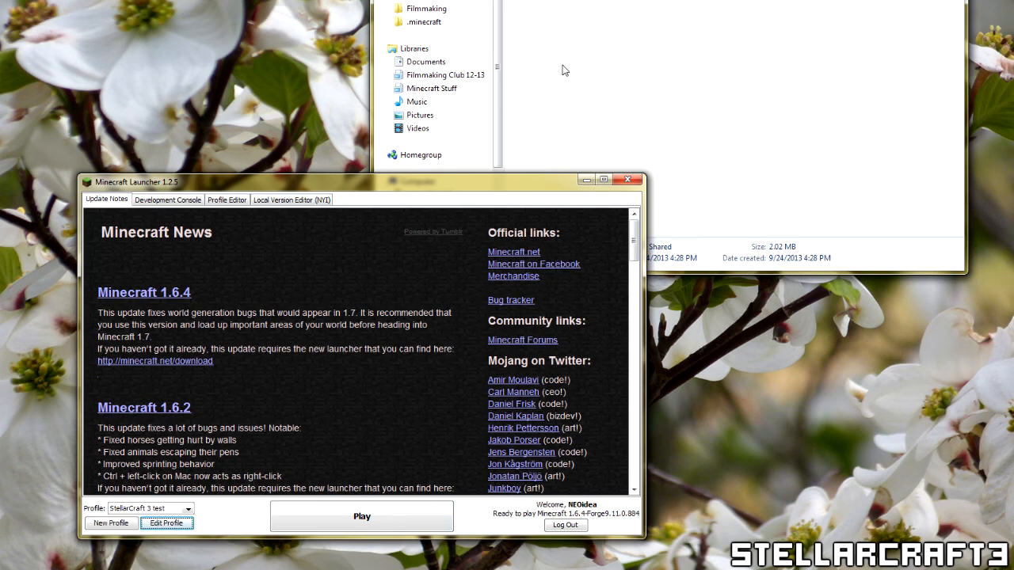
mouse_move(631, 182)
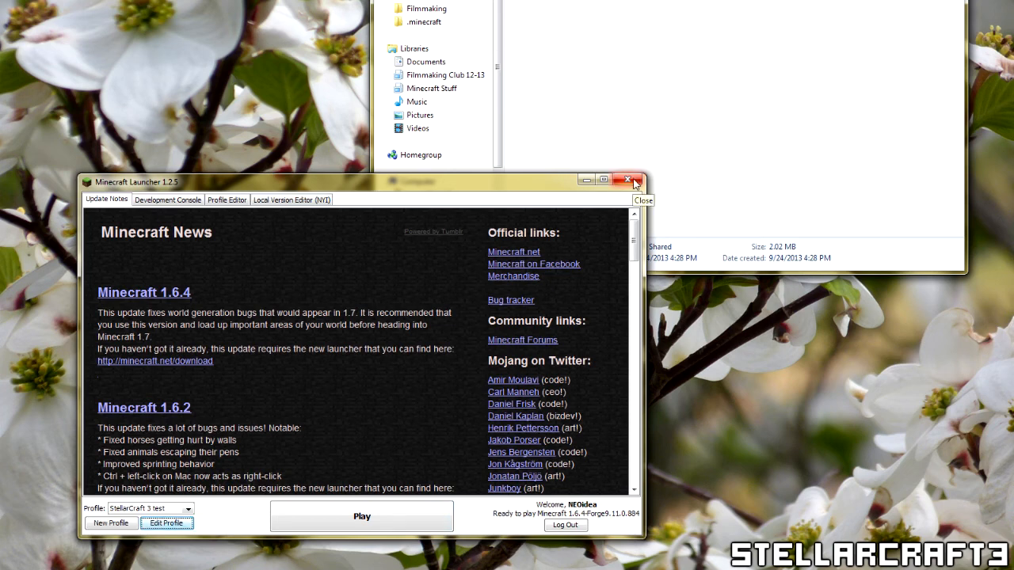